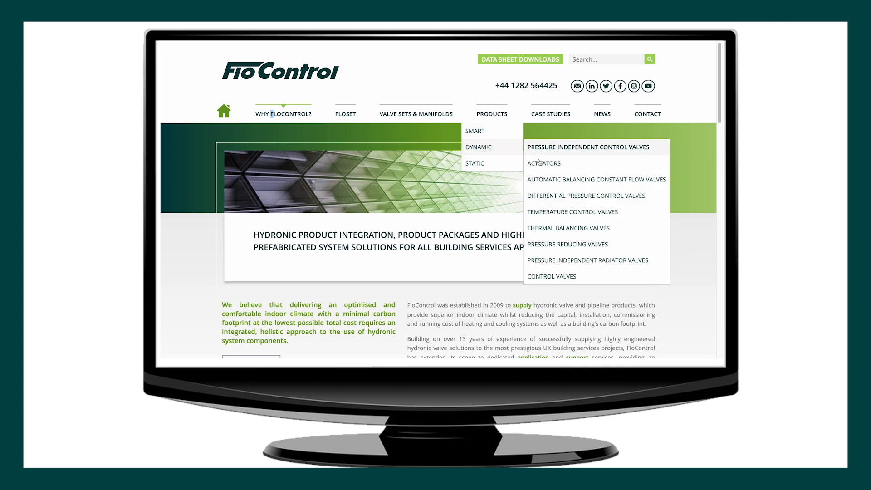
Step: Go to the Actuators page under Products > Dynamic, listing seven FlowCon actuator ranges
{"action": "left_click", "coordinate": [543, 162]}
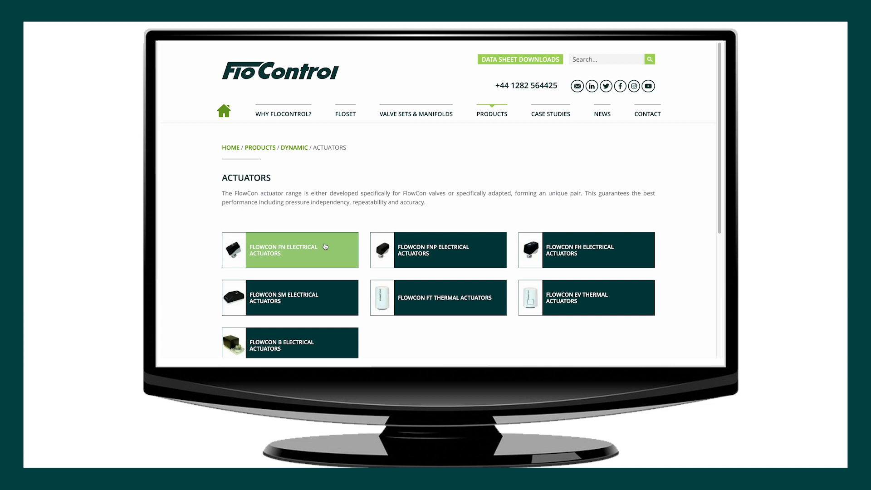
Step: Open the FlowCon FN Electrical Actuators tile to view its specifications and document downloads
{"action": "left_click", "coordinate": [289, 250]}
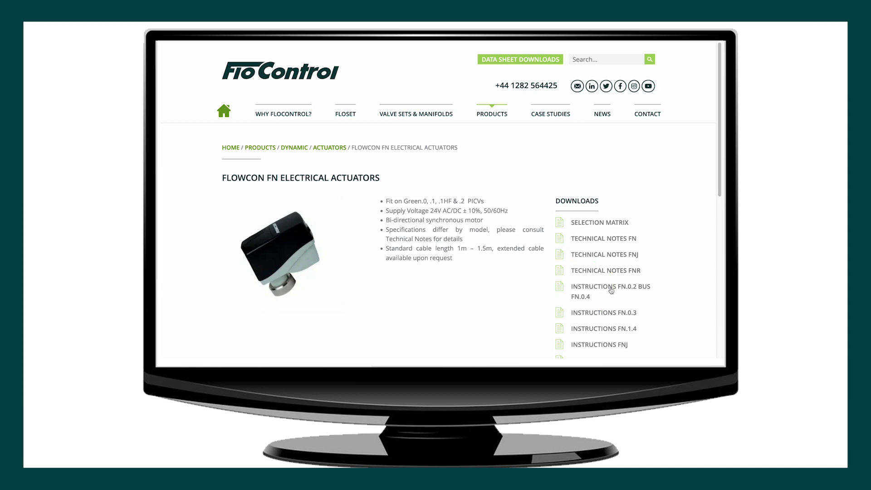
{"action": "mouse_move", "coordinate": [629, 294]}
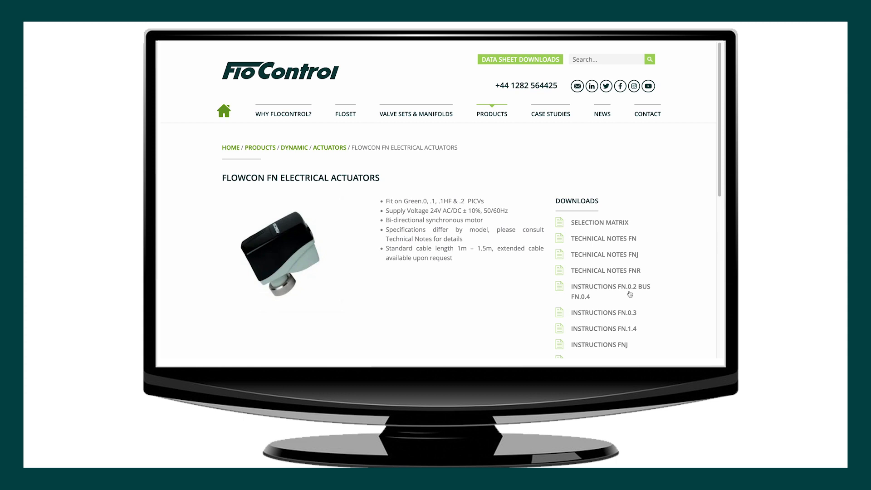